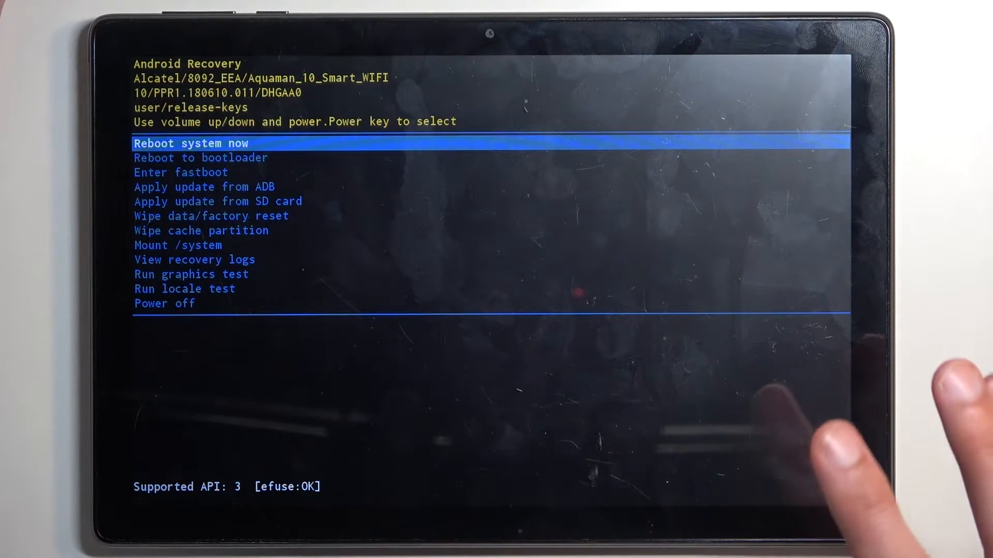
{"action": "mouse_move", "coordinate": [823, 412]}
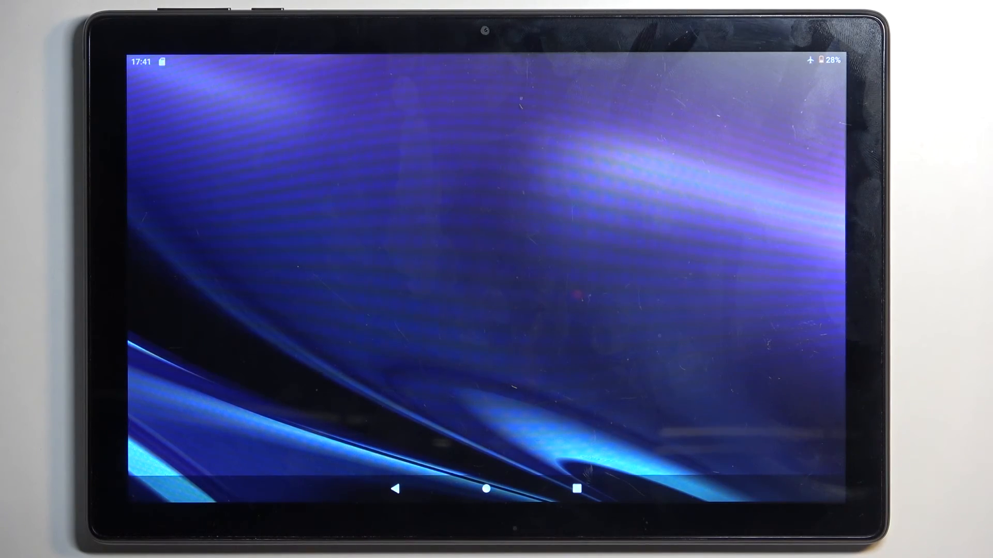
Step: Tap the home screen once Android has booted to the search bar and app shortcuts
{"action": "left_click", "coordinate": [486, 487]}
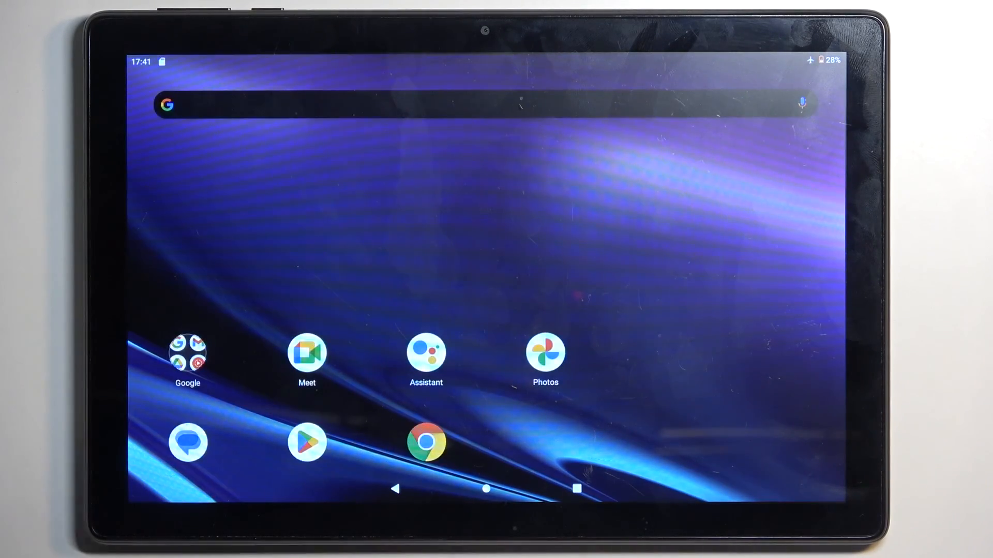